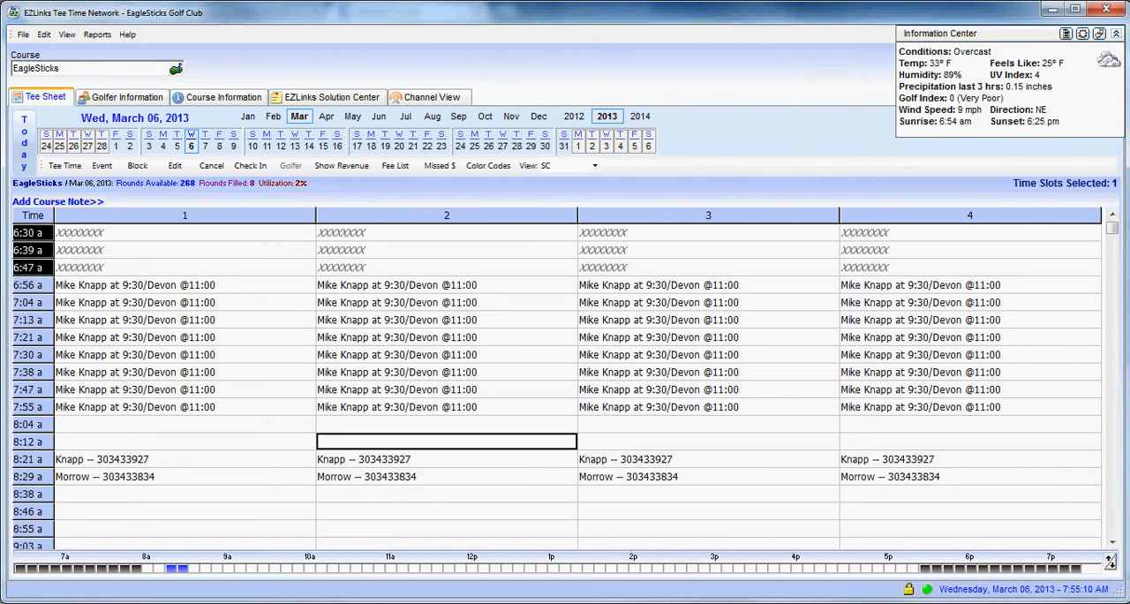
Select Knapp's 8:21 a tee time on the March 6 tee sheet
scroll(down, 3)
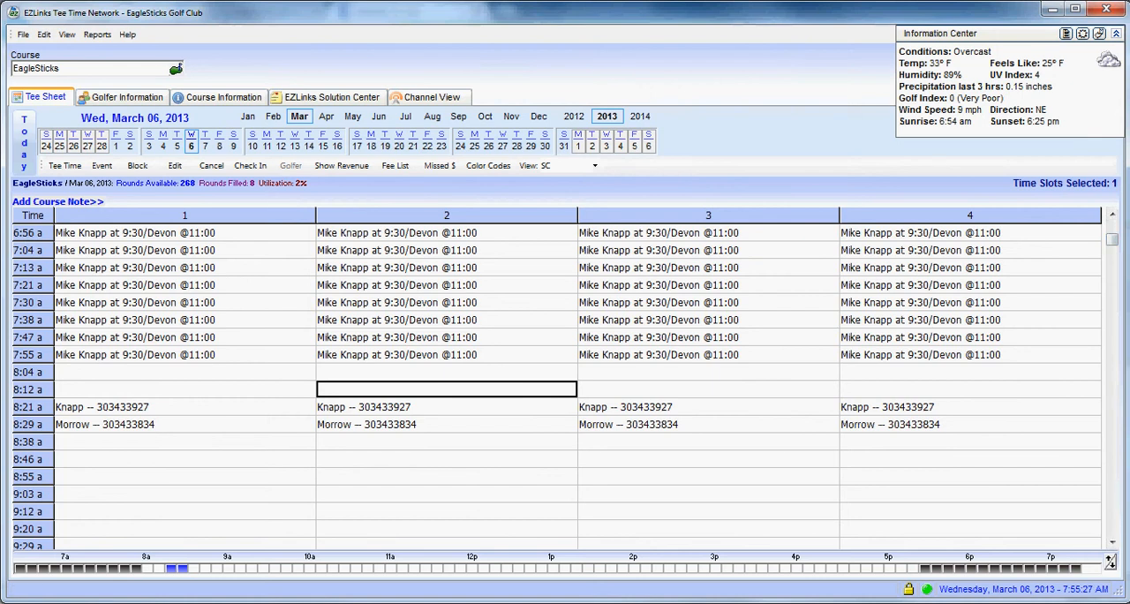
click(102, 407)
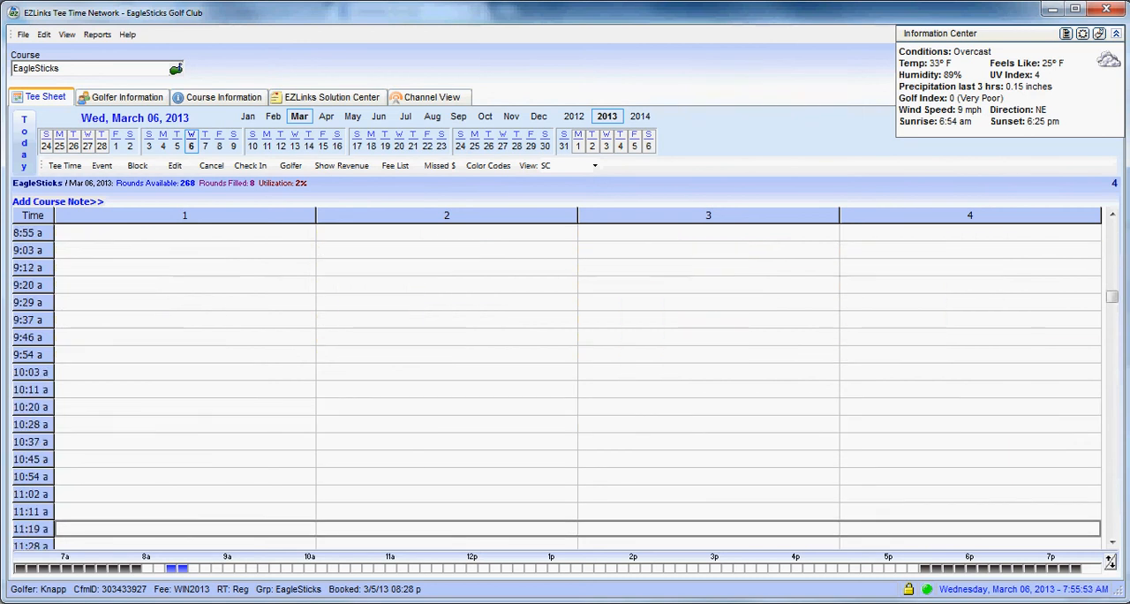
click(184, 302)
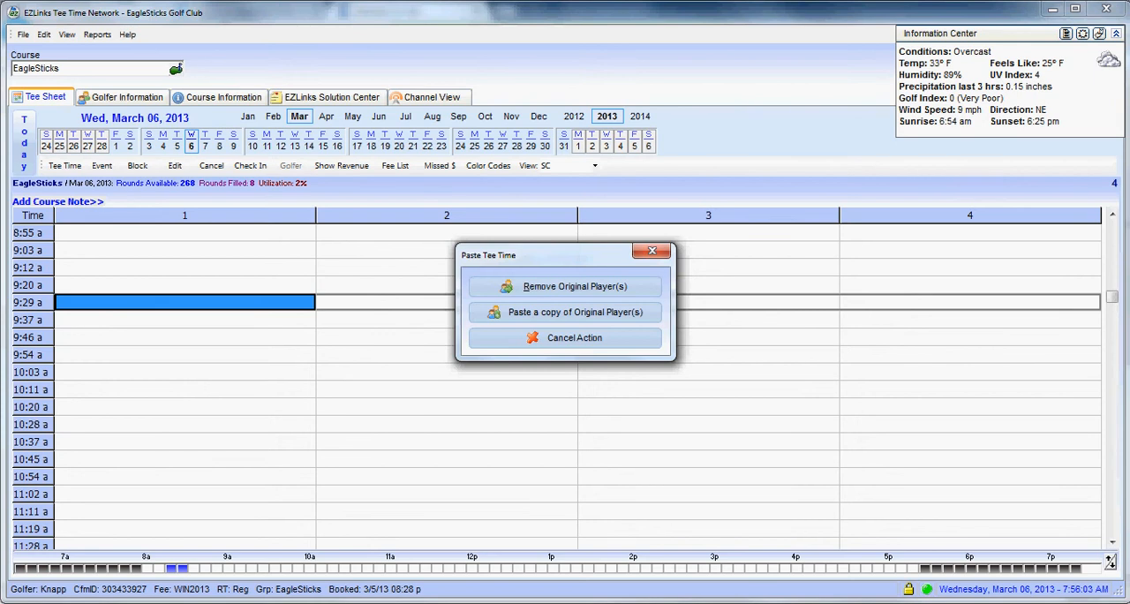
mouse_move(574, 286)
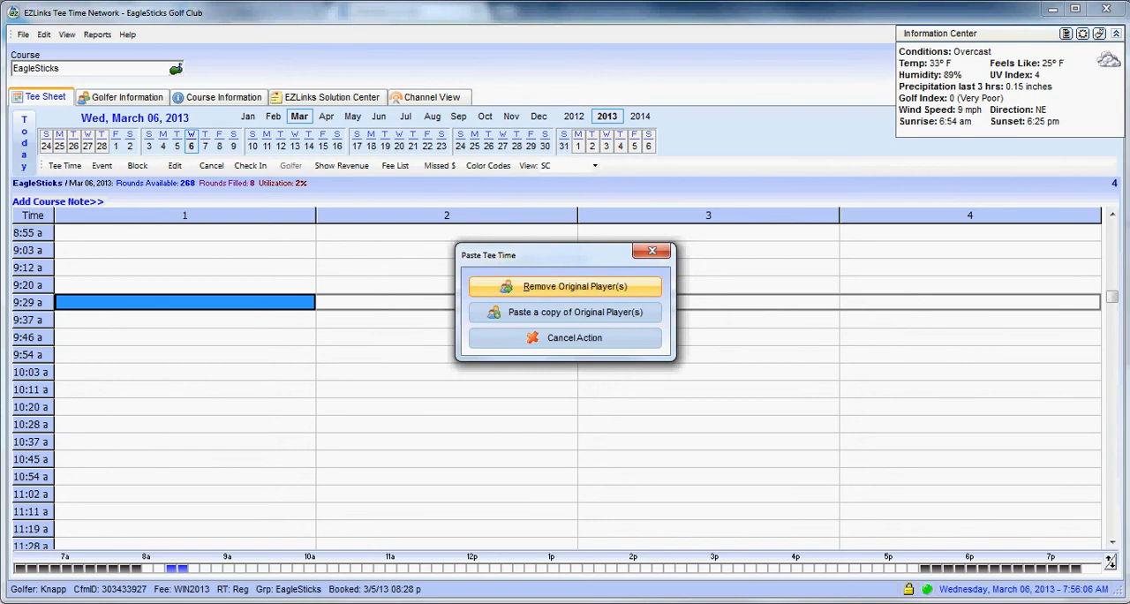
mouse_move(565, 311)
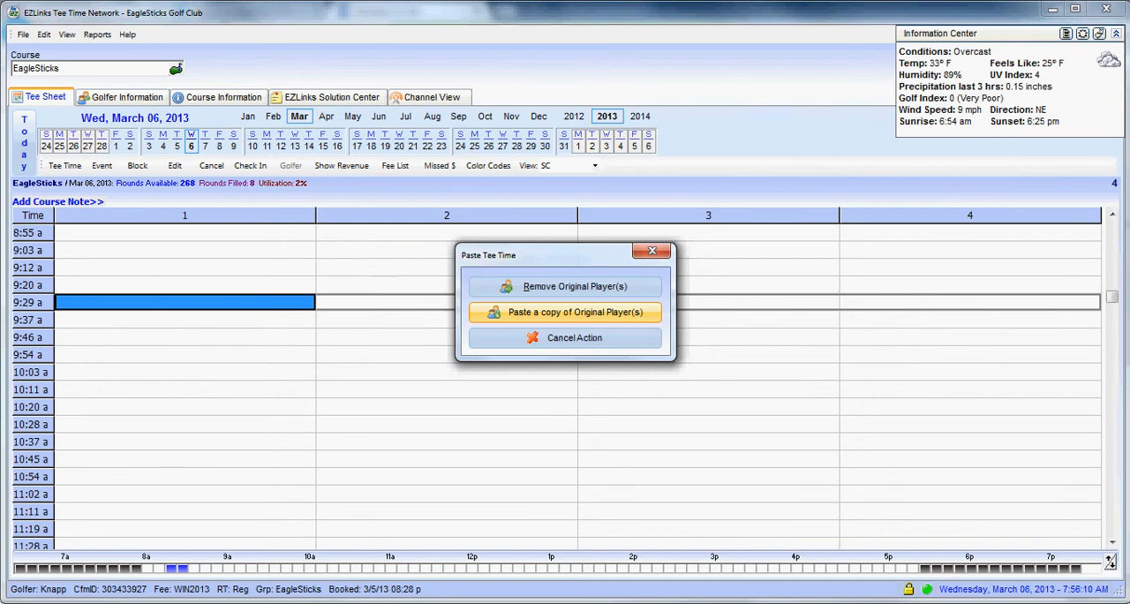
mouse_move(575, 287)
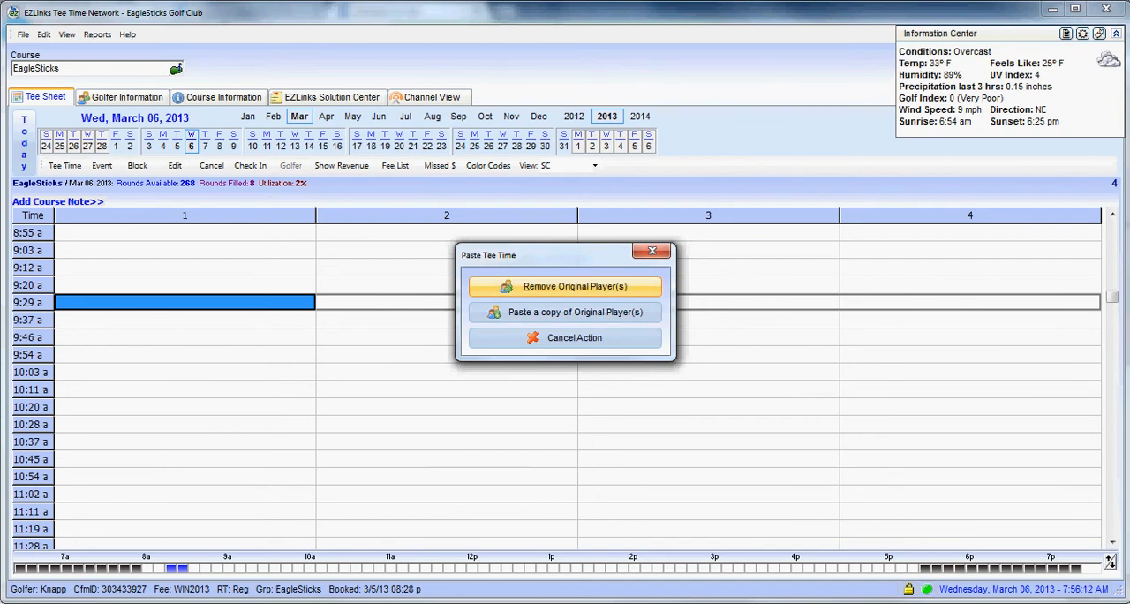
click(574, 337)
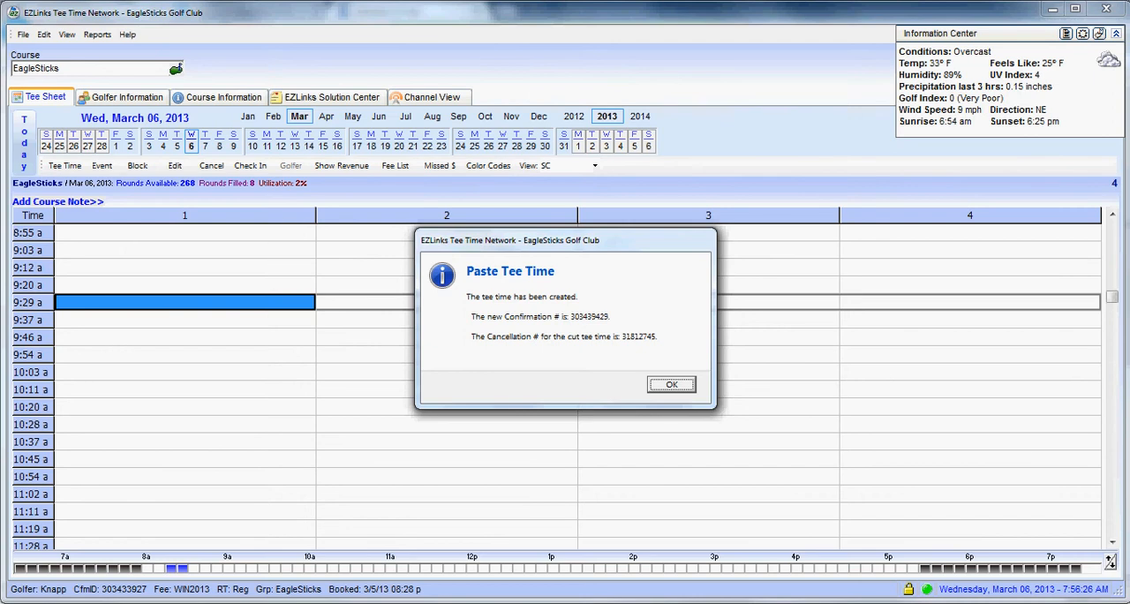
click(670, 385)
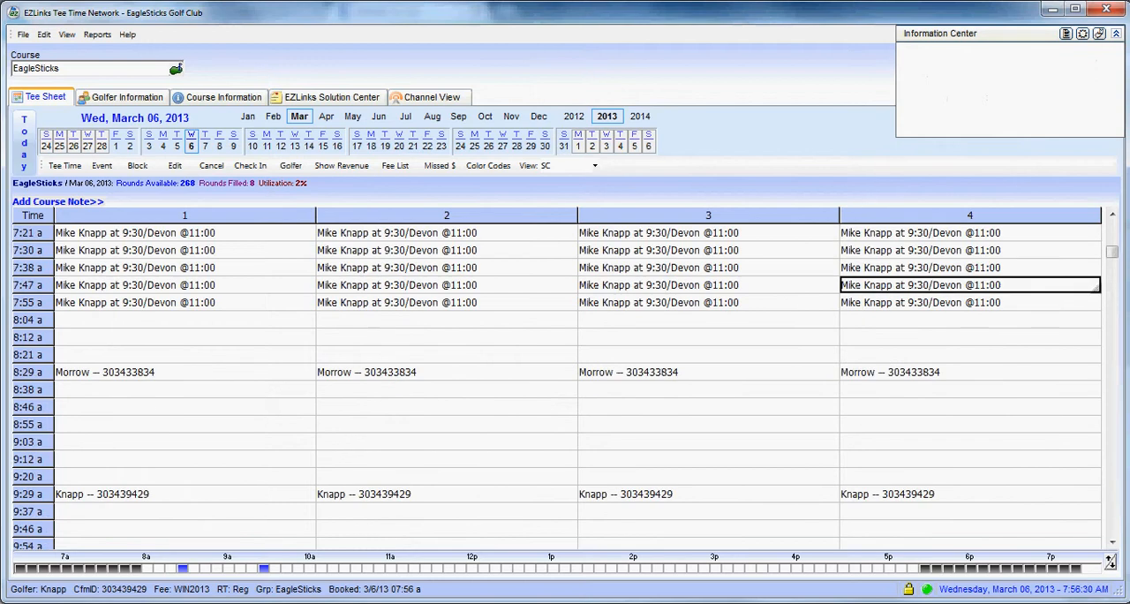
Select Knapp's whole 9:29 a foursome to pick it up
click(969, 302)
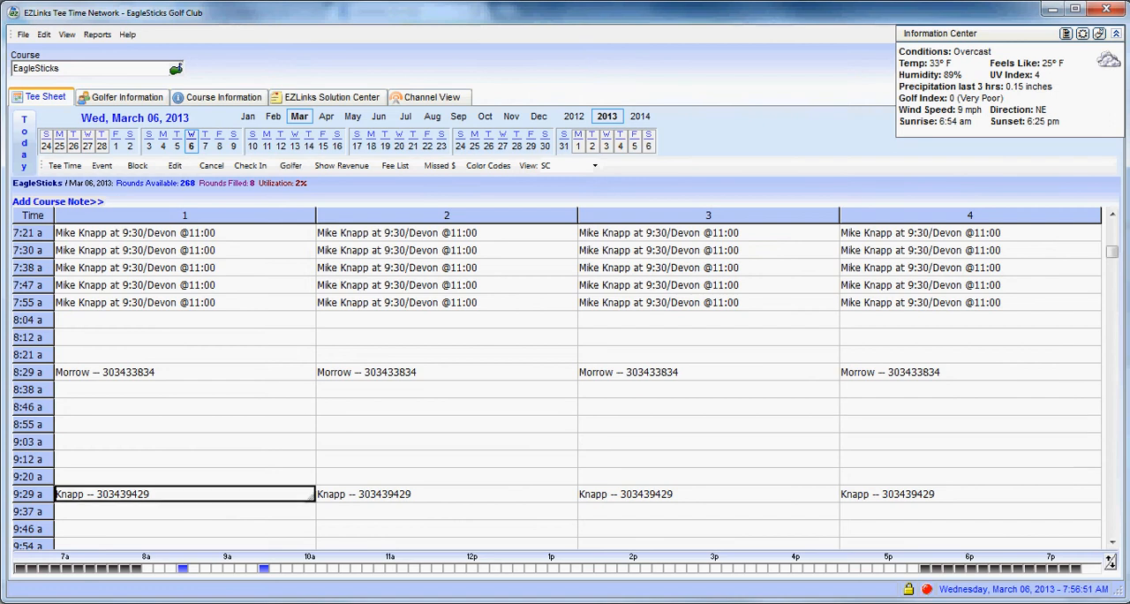
click(183, 494)
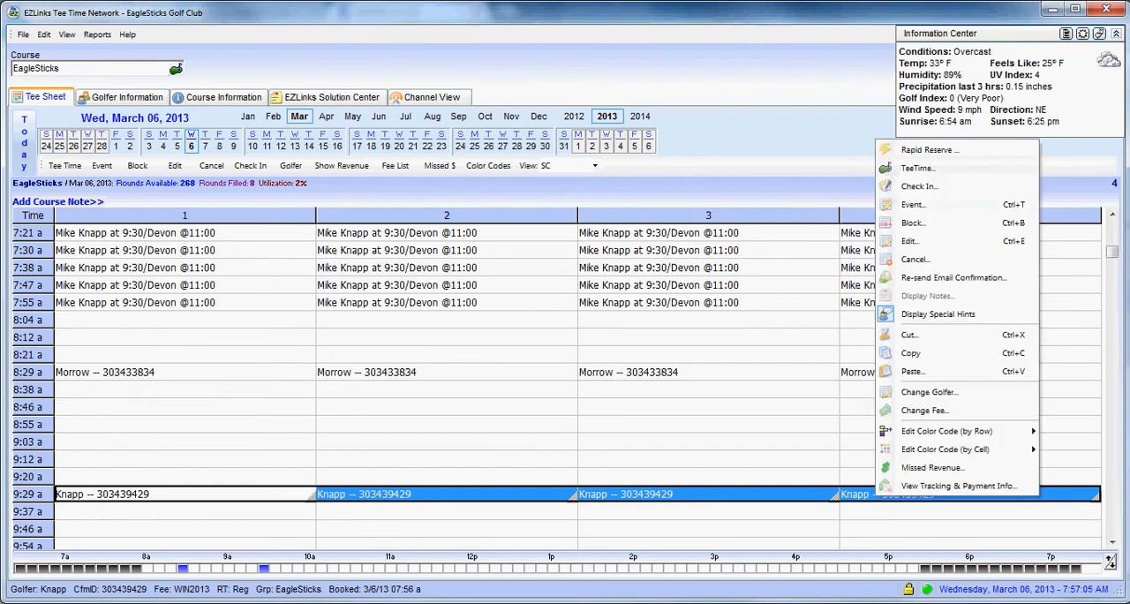
mouse_move(910, 352)
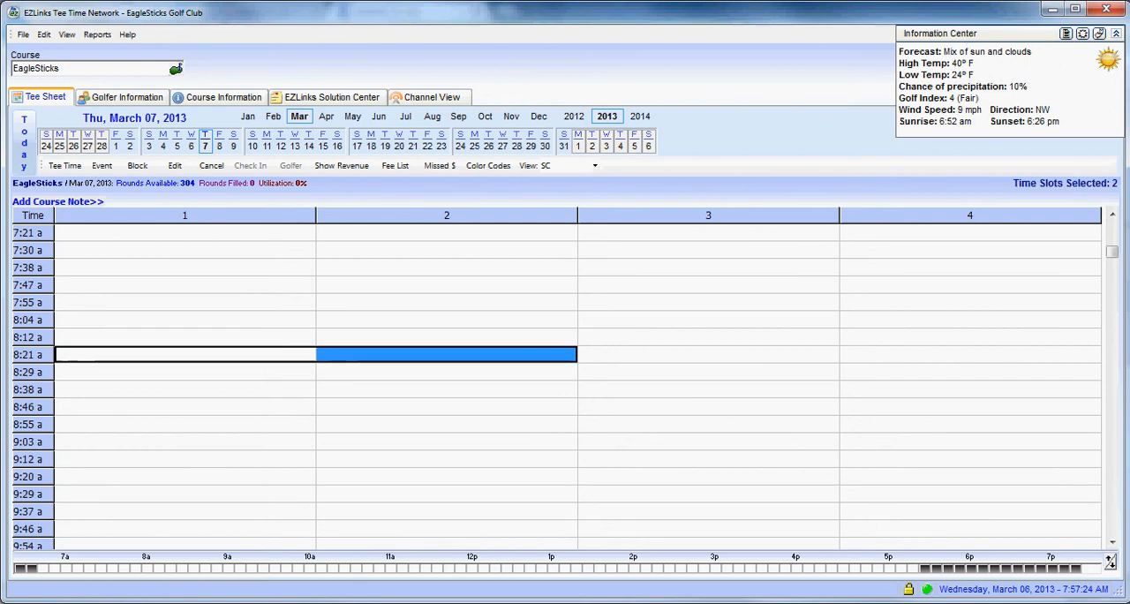
Paste the foursome into March 7 8:21 a, removing originals, and acknowledge 303439469
click(969, 354)
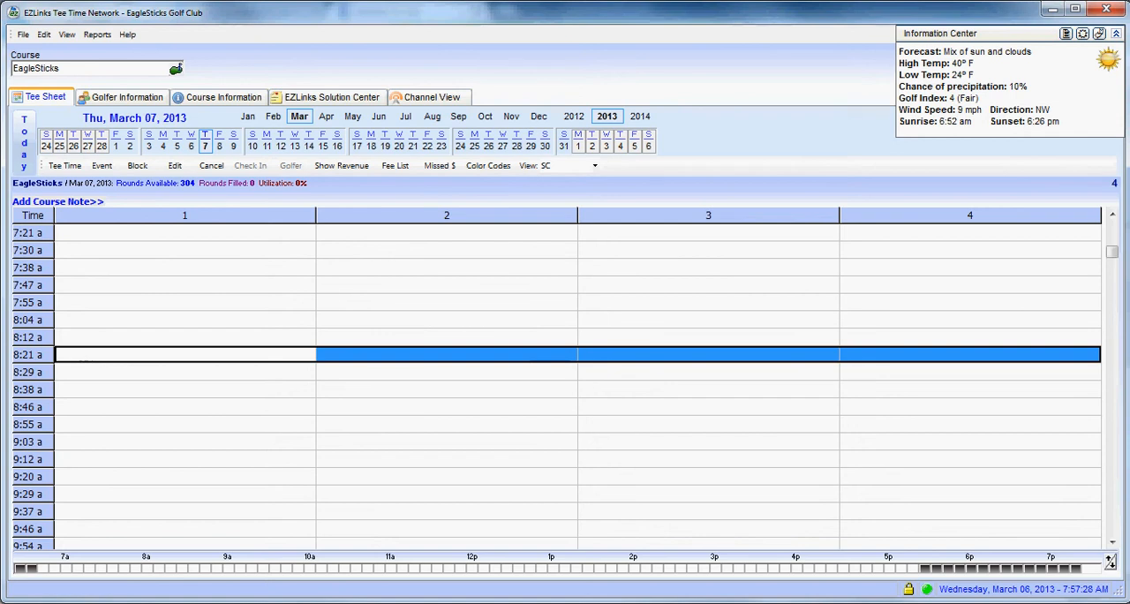
right_click(446, 354)
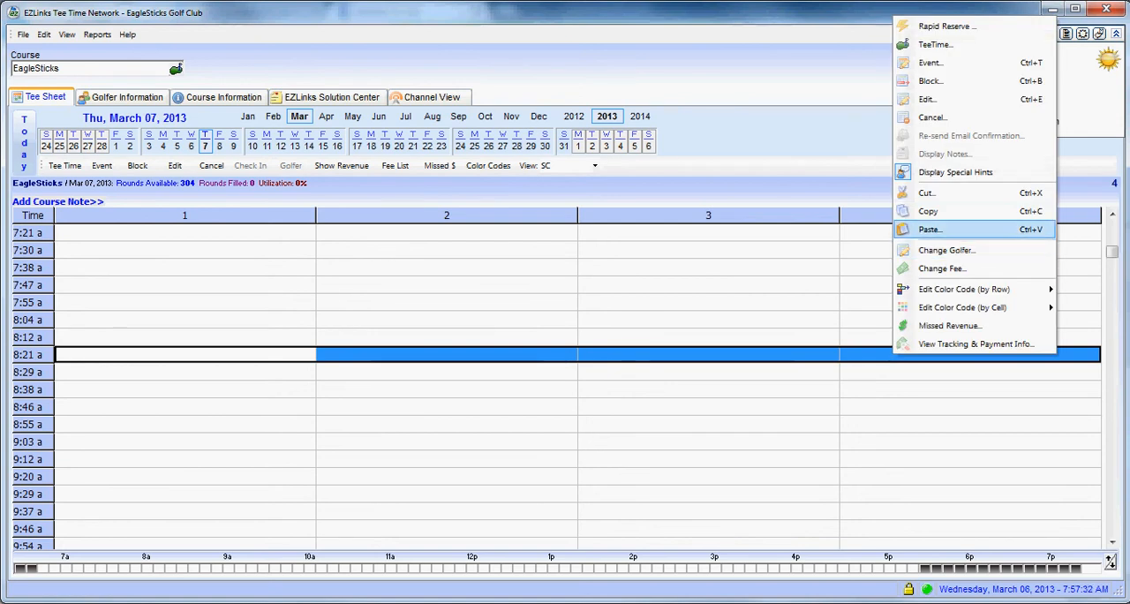
click(930, 229)
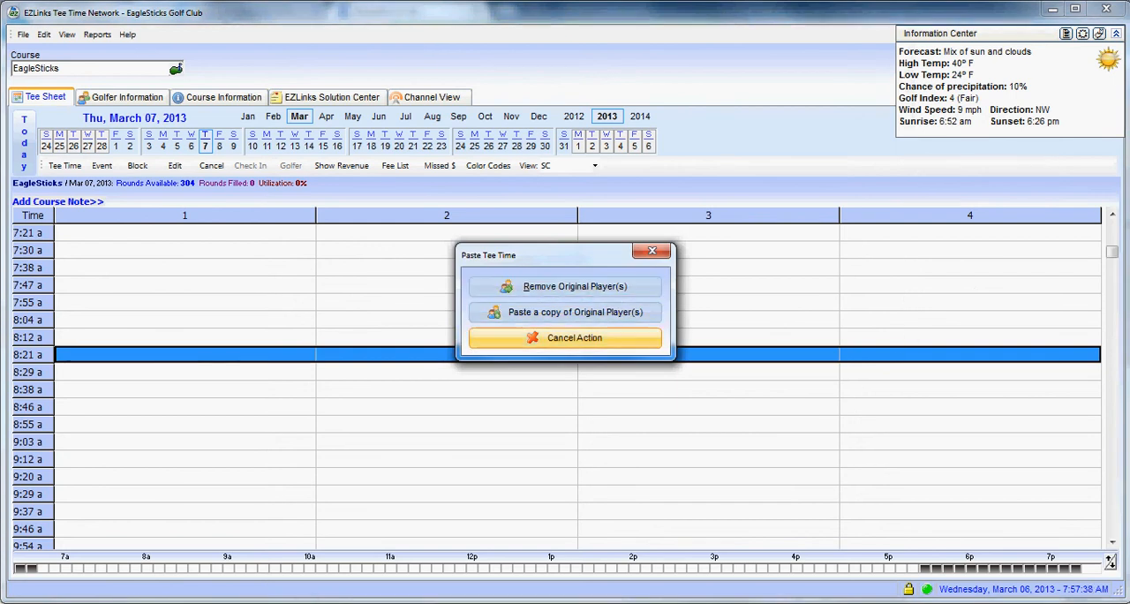
click(574, 338)
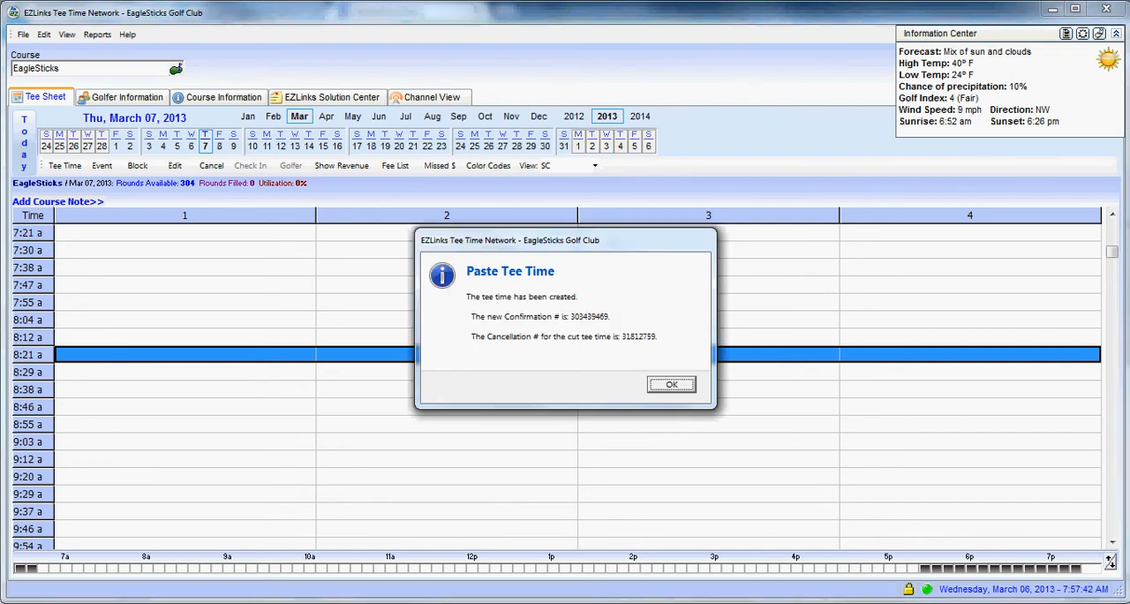
click(671, 385)
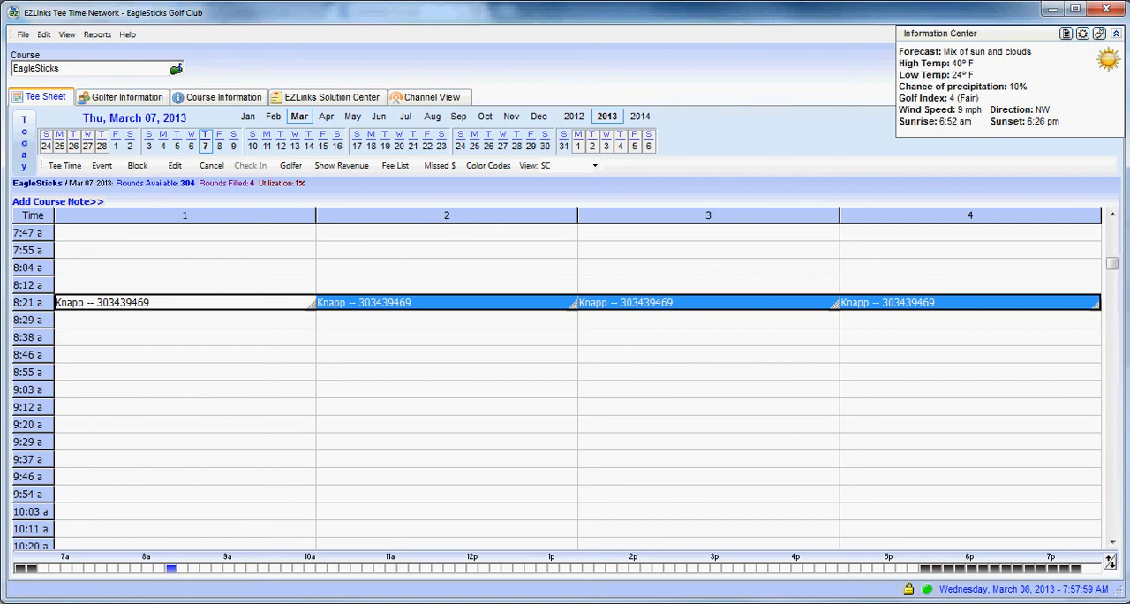
Select Knapp's March 7 booking and scroll down toward the 2:26 p slot
click(176, 355)
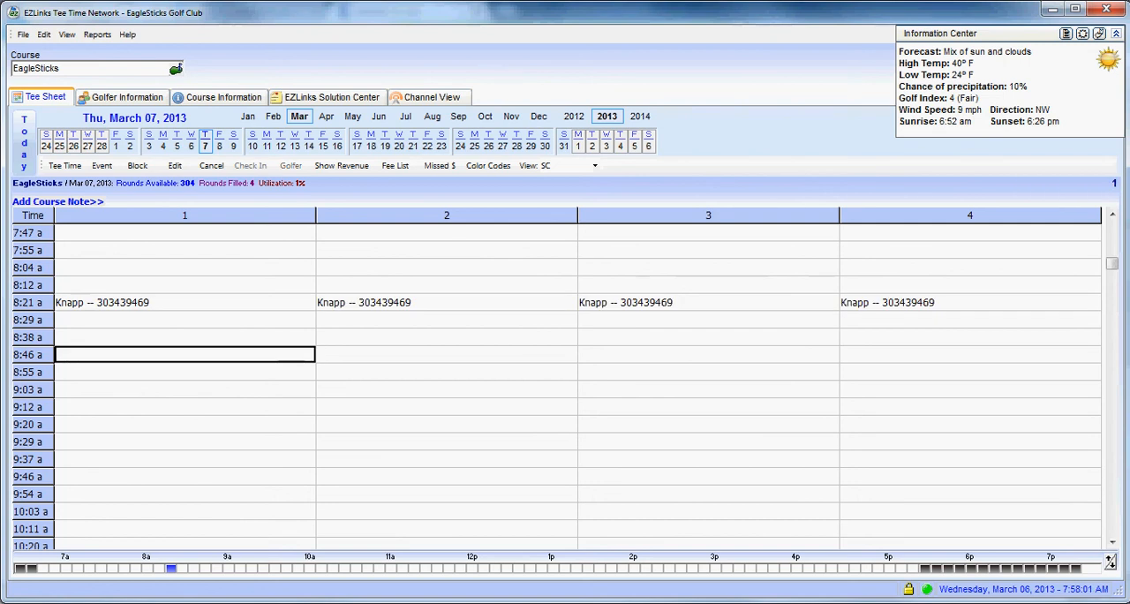
click(101, 302)
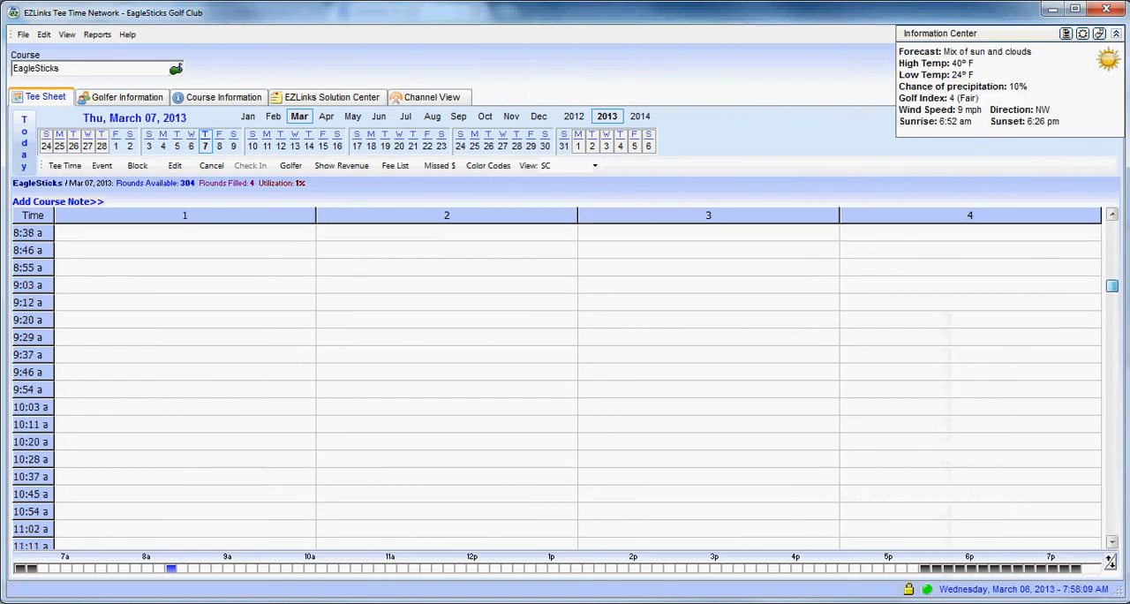
scroll(down, 3)
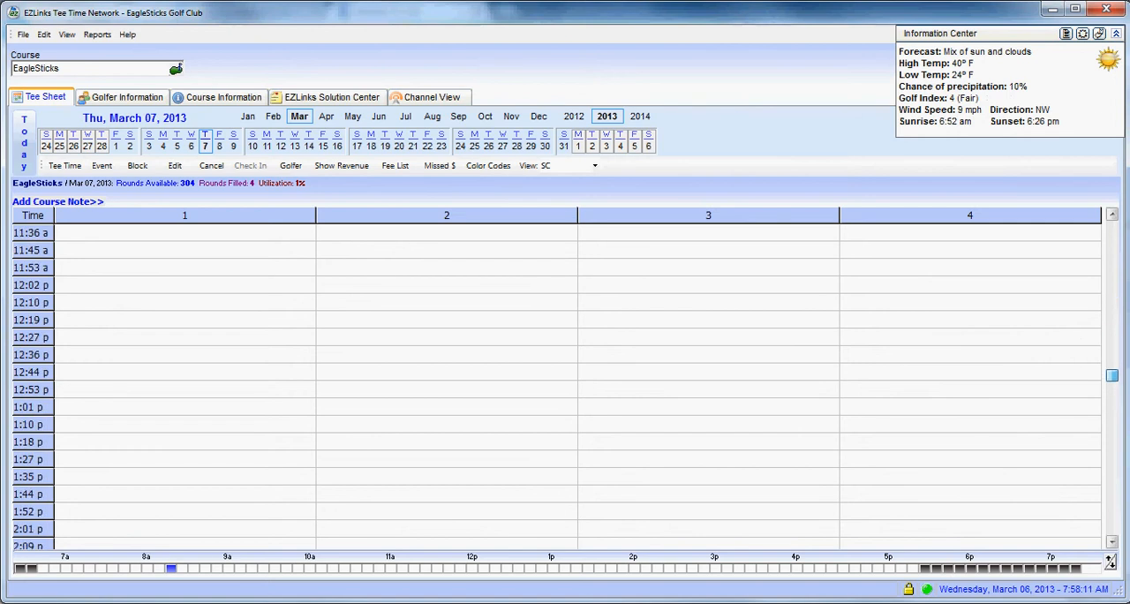
scroll(down, 3)
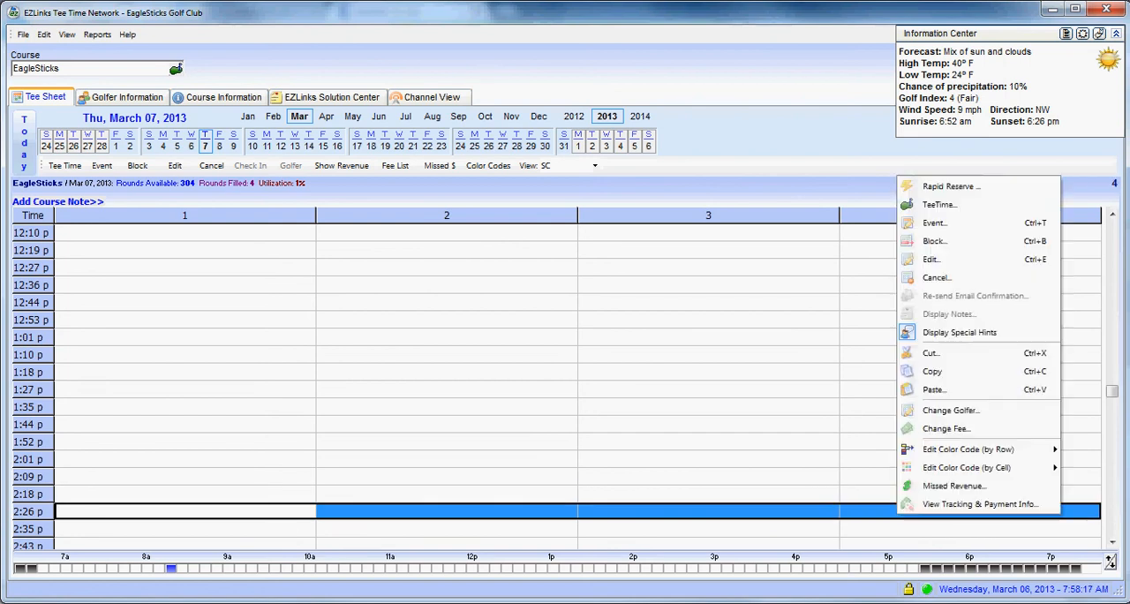
mouse_move(933, 390)
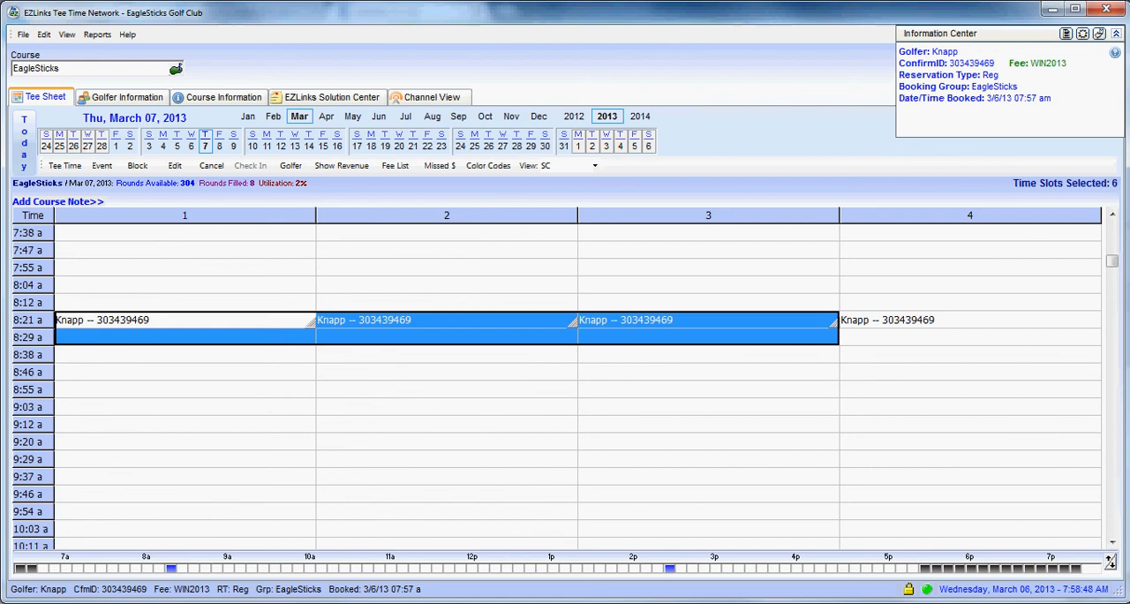
Re-send the confirmation email for the 8:21 a Knapp foursome from its preview
click(969, 319)
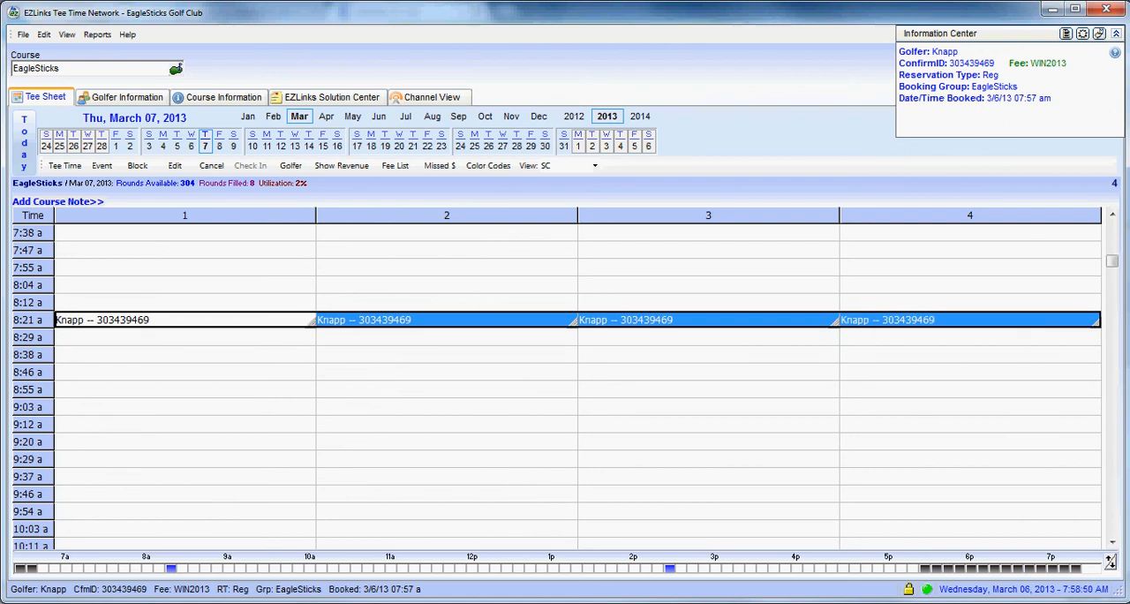
right_click(887, 320)
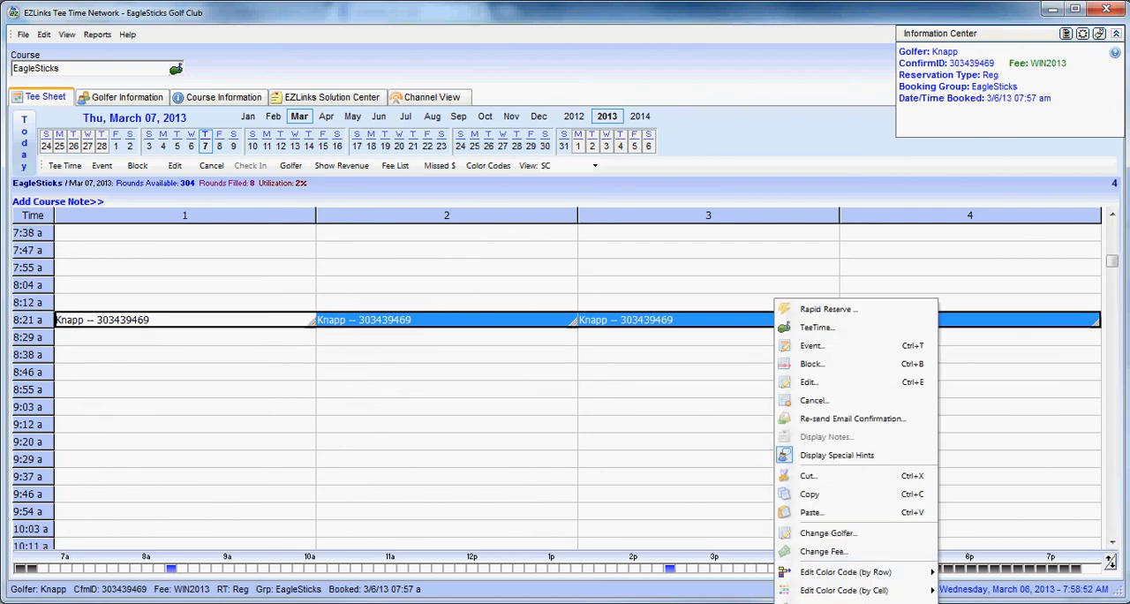
mouse_move(851, 419)
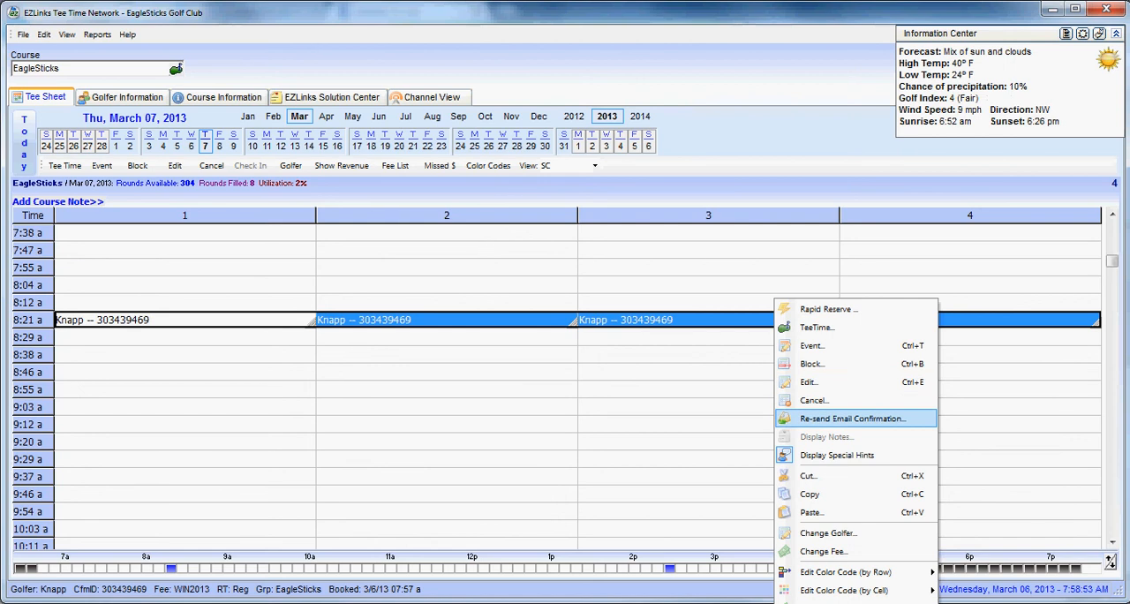
click(851, 418)
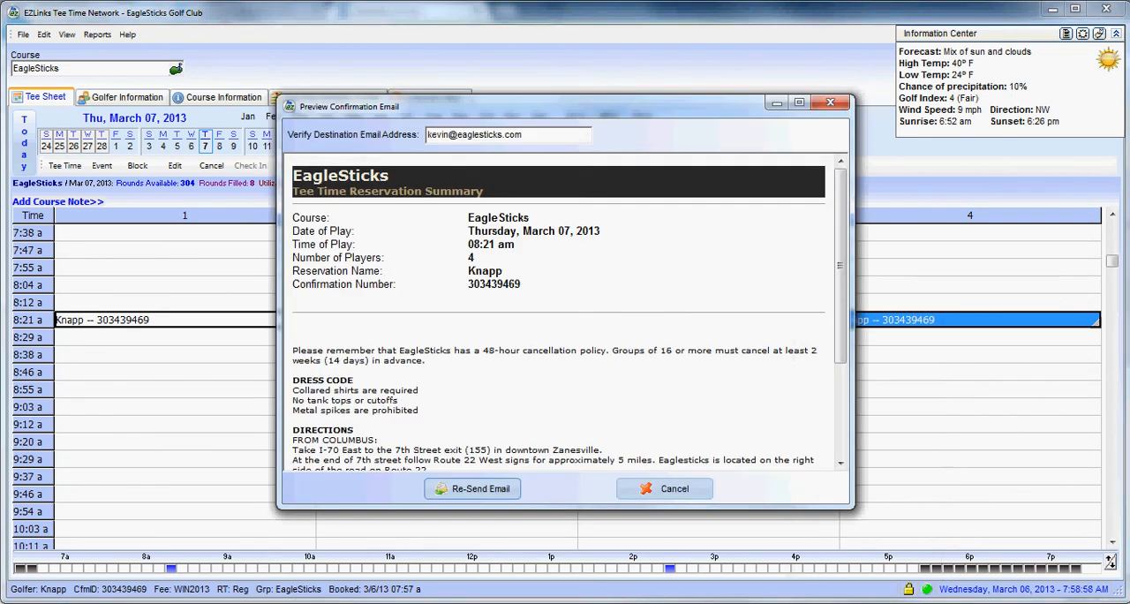
scroll(down, 3)
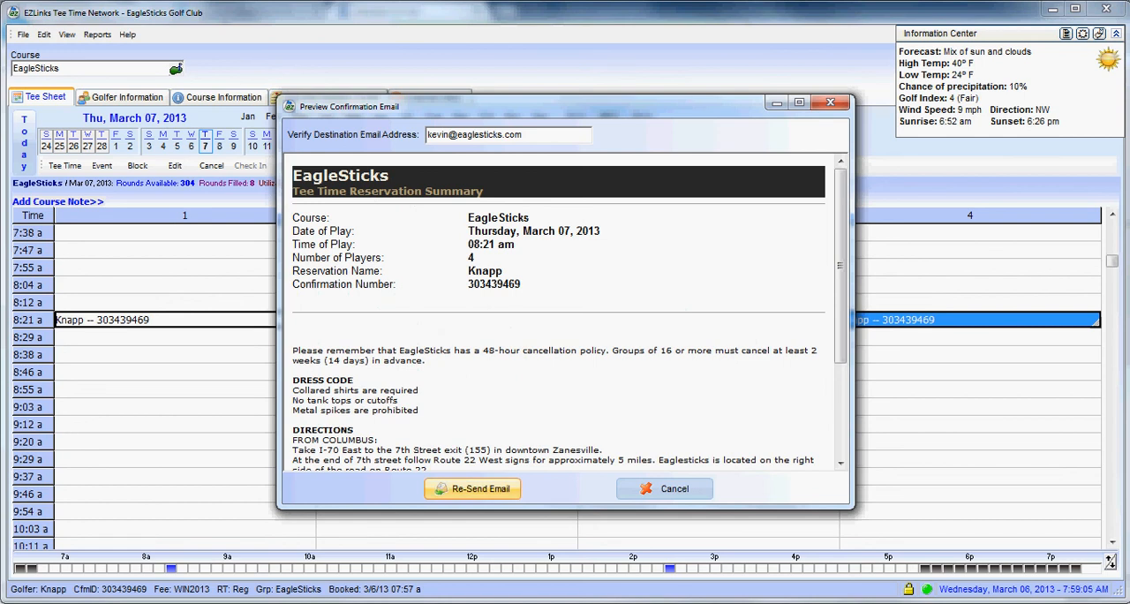
click(664, 489)
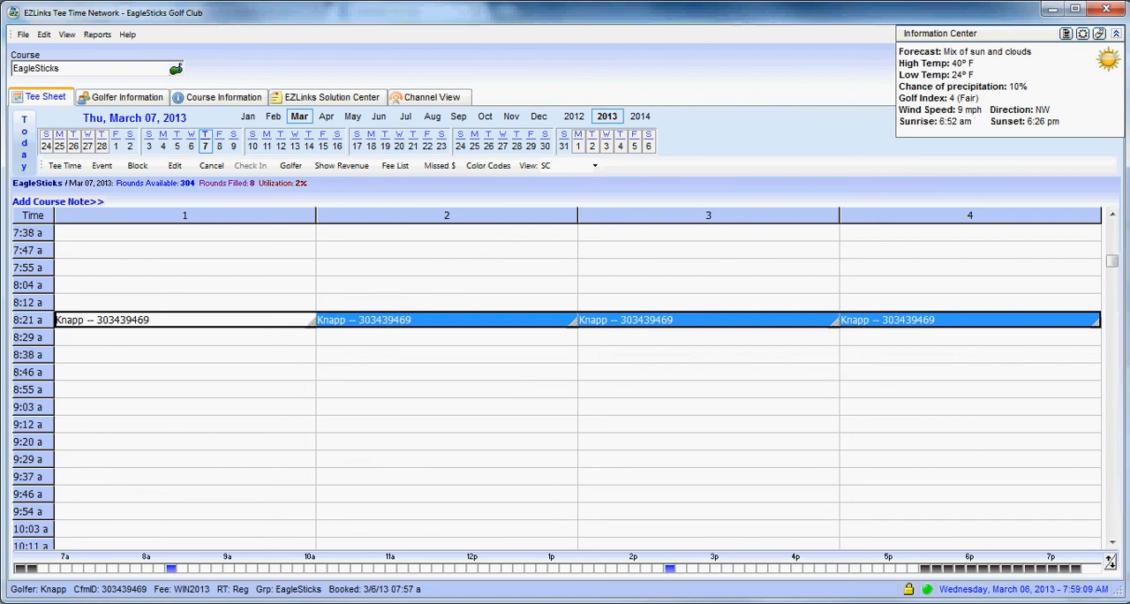
scroll(down, 3)
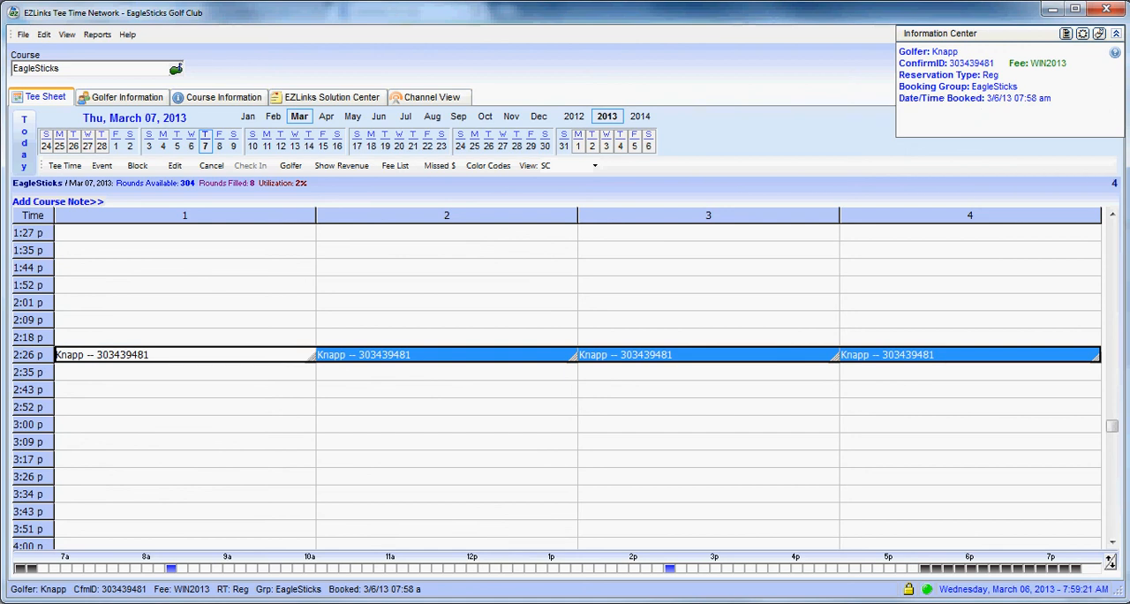
right_click(887, 354)
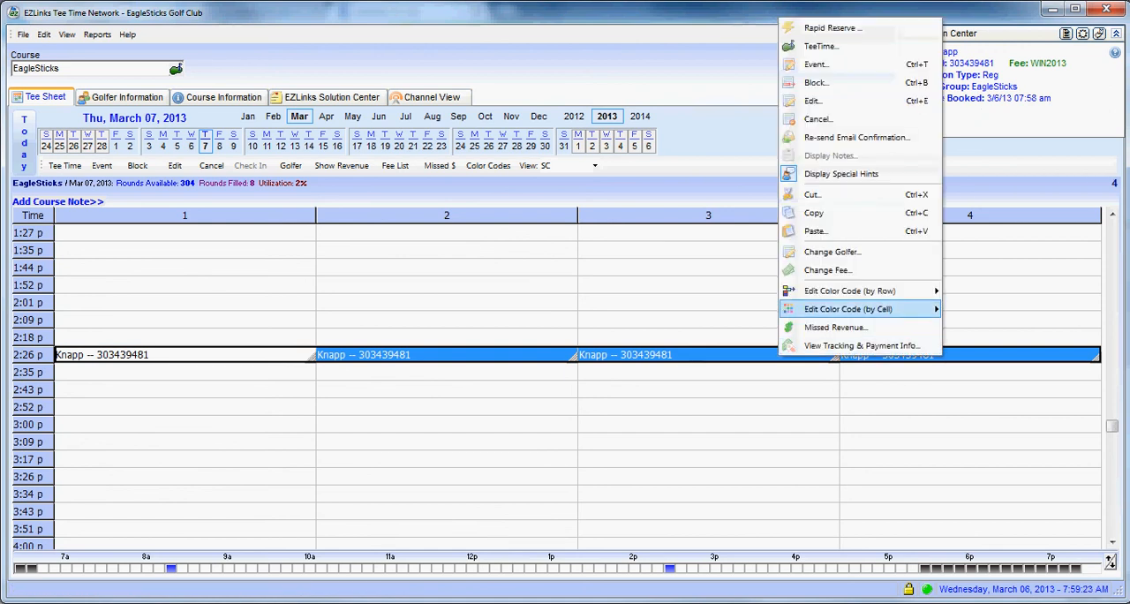
mouse_move(856, 137)
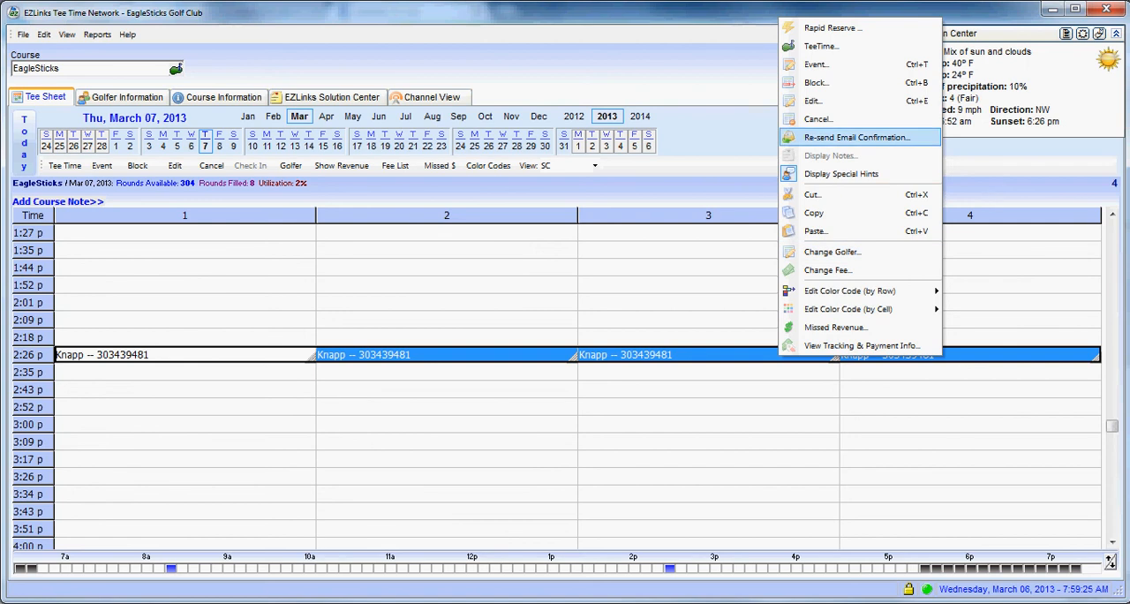
click(855, 137)
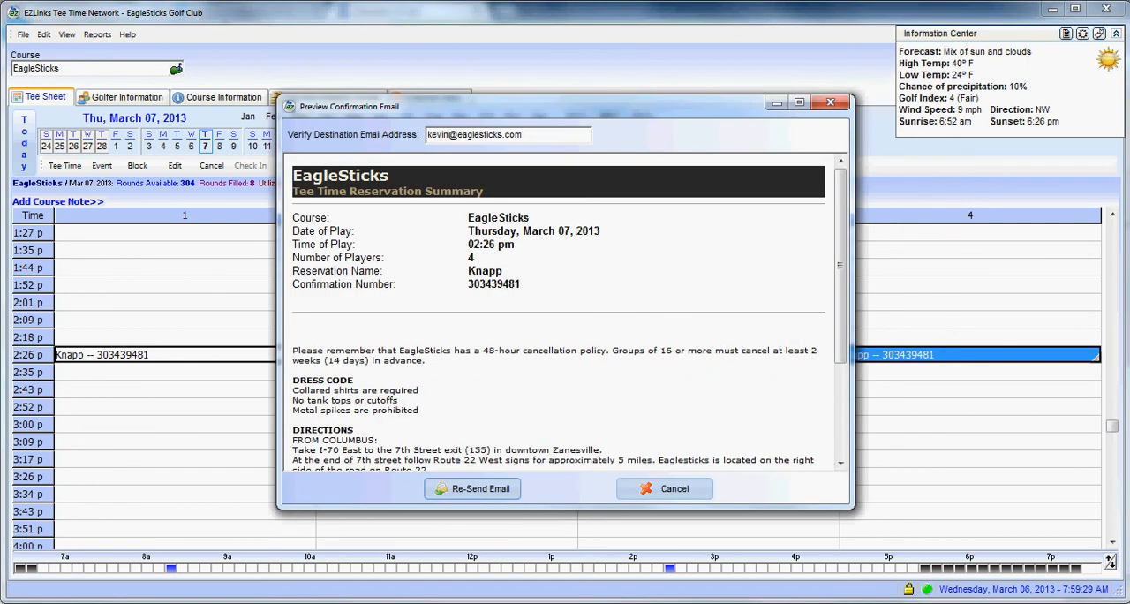
click(664, 488)
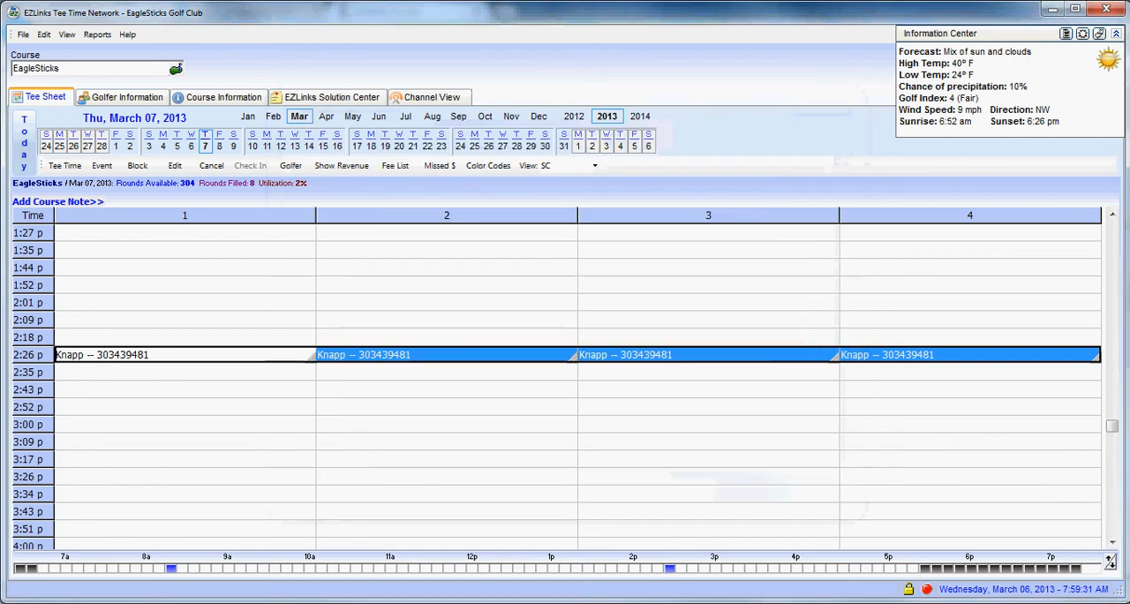